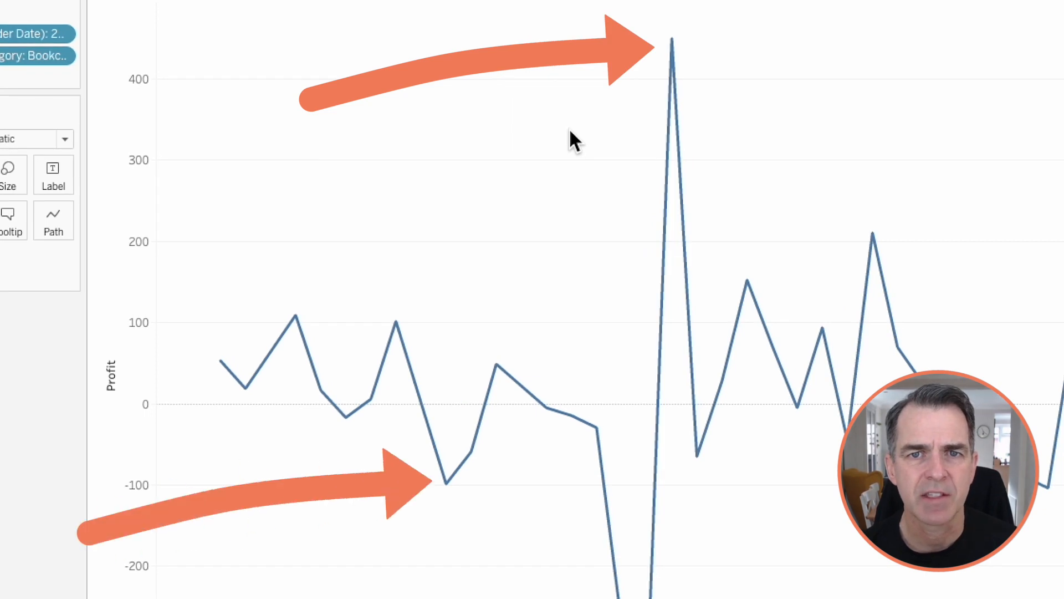
# Switch the weekly profit marks to Area, then drag Order Date into an empty view
pyautogui.click(161, 174)
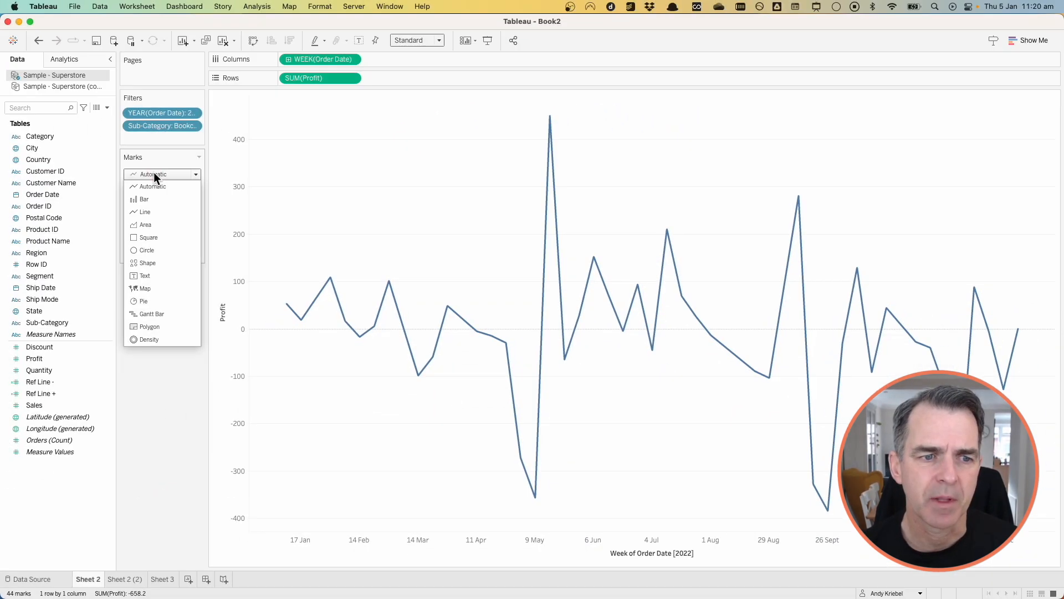
pyautogui.click(143, 225)
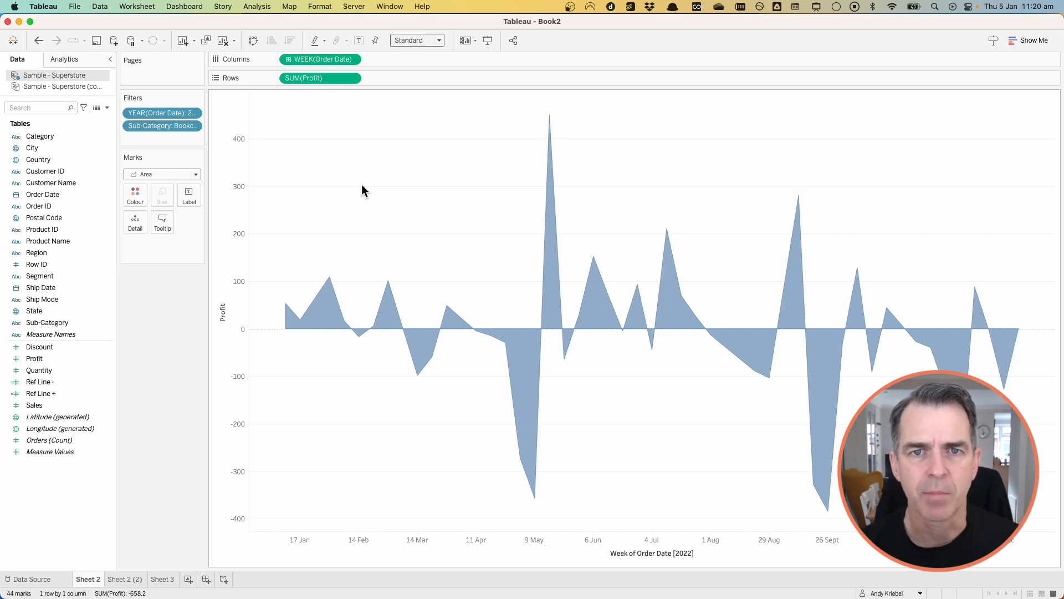
pyautogui.click(33, 359)
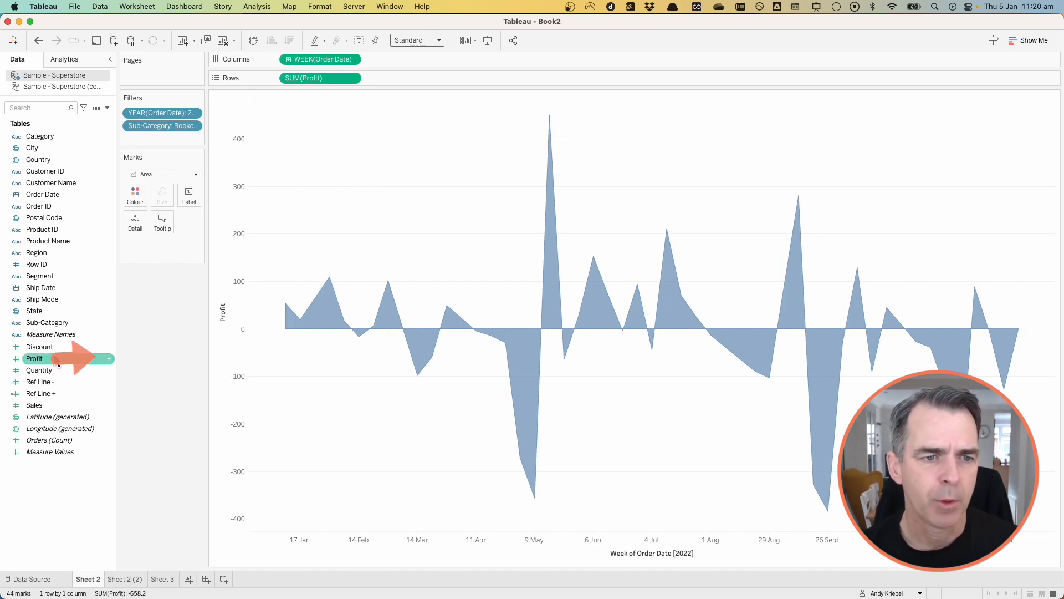
pyautogui.moveTo(34, 359); pyautogui.dragTo(135, 196)
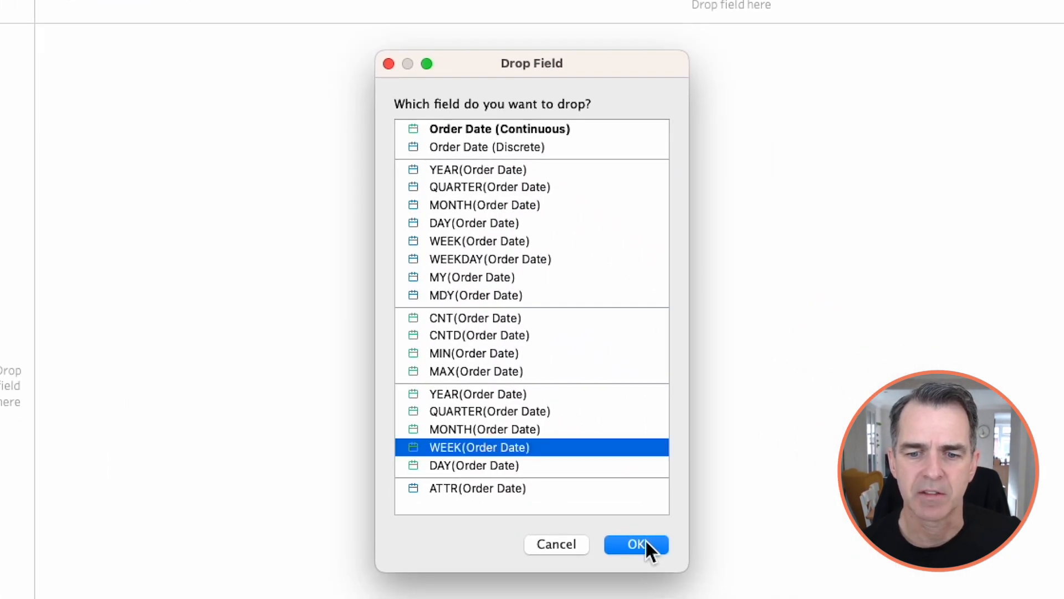
# Plot Profit against continuous WEEK(Order Date) and set the mark type to Area
pyautogui.click(635, 543)
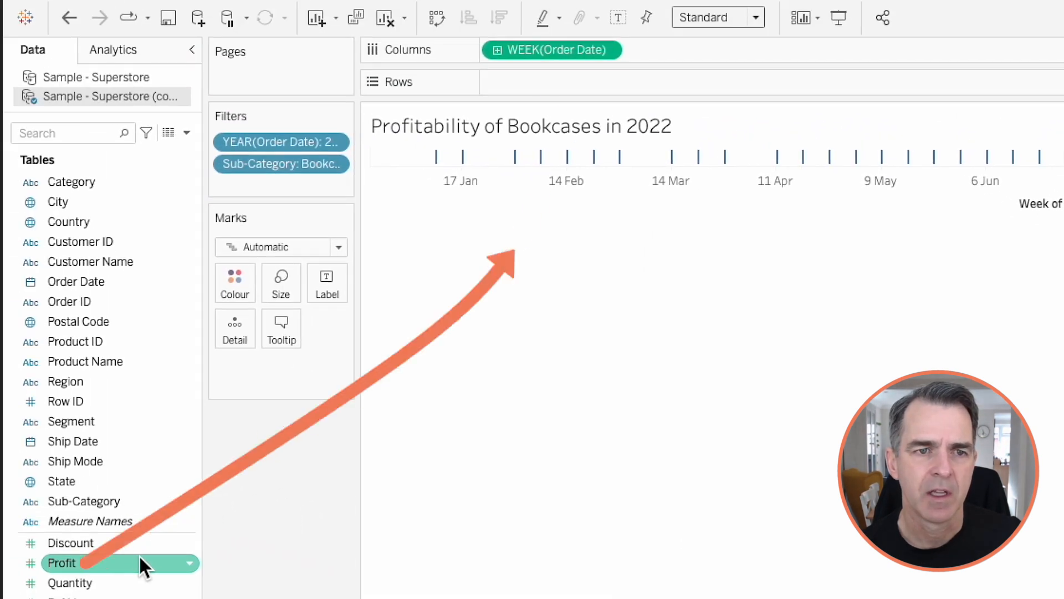
pyautogui.moveTo(61, 563); pyautogui.dragTo(552, 81)
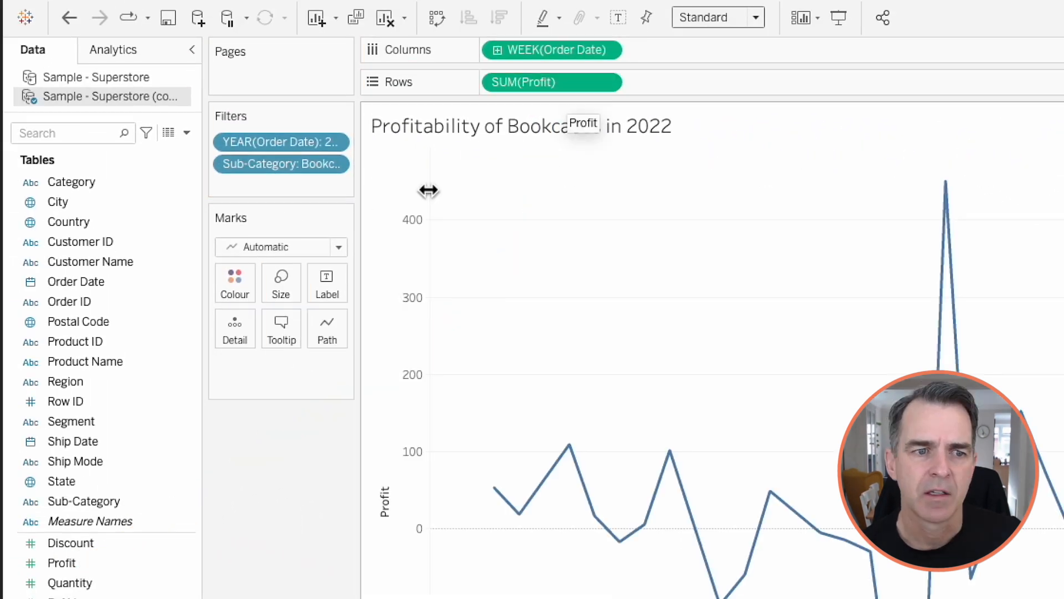
pyautogui.click(280, 246)
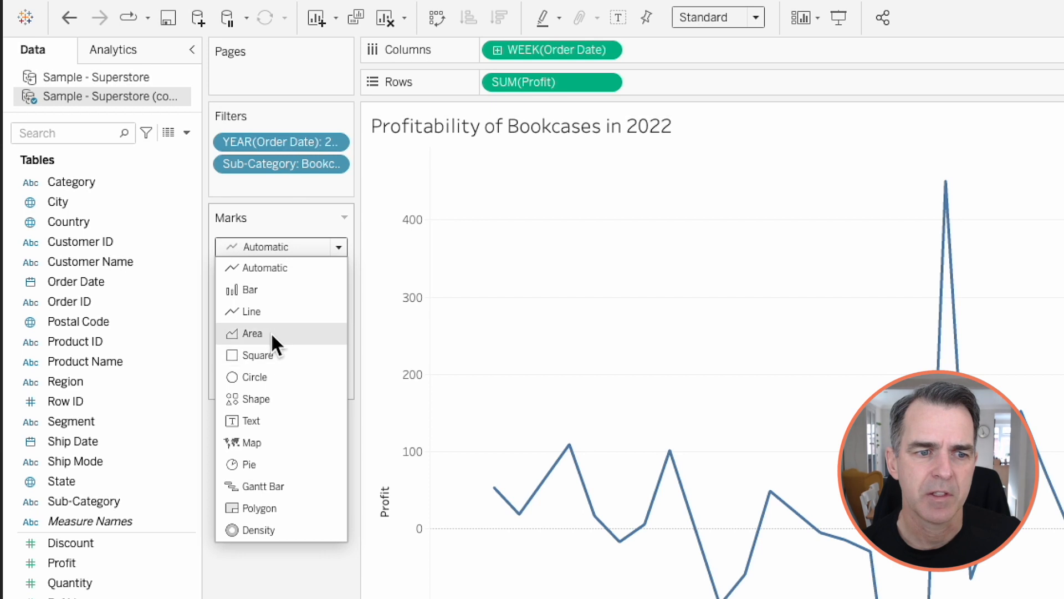
pyautogui.click(252, 333)
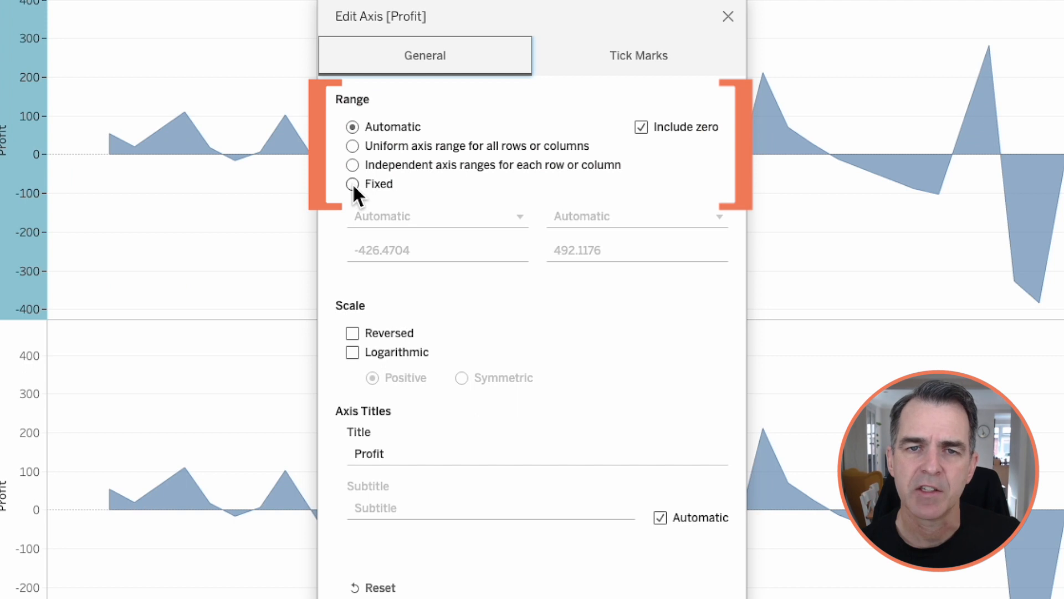
# Fix the top Profit axis to start at 0 with an automatic end
pyautogui.click(352, 184)
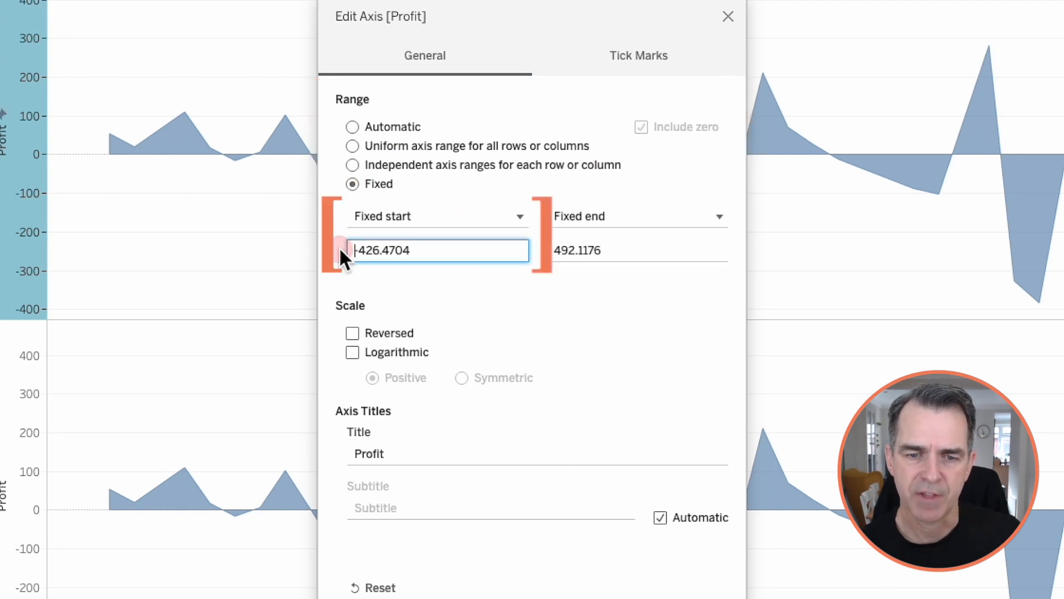
pyautogui.write('0')
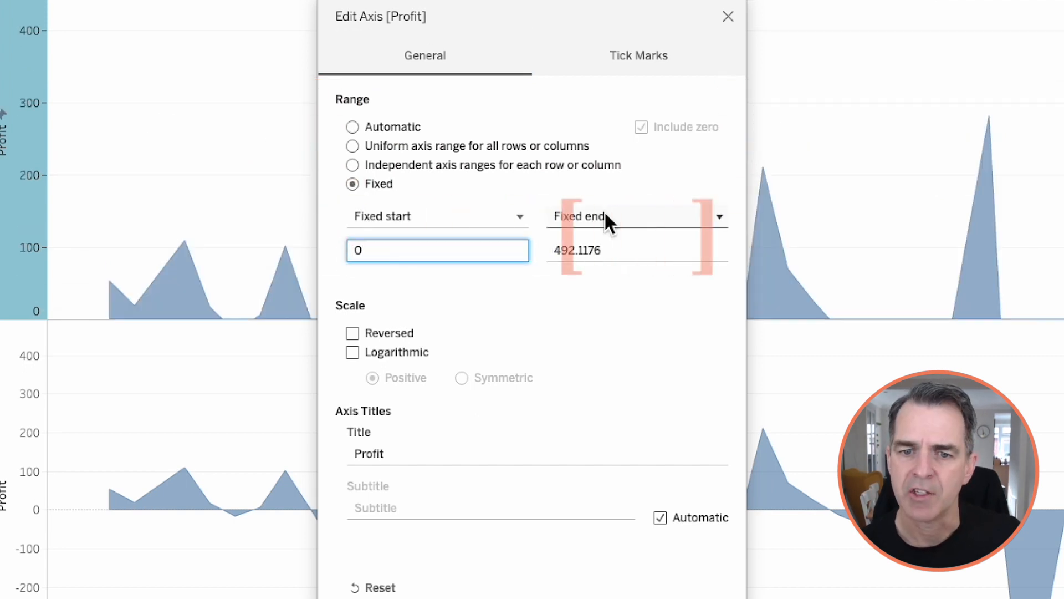
pyautogui.click(719, 216)
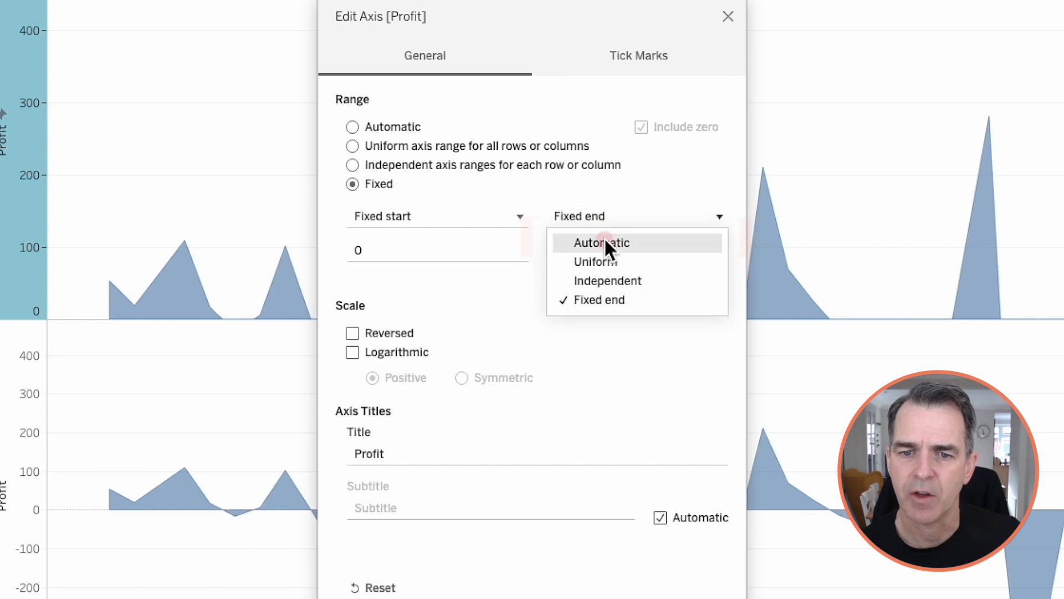
pyautogui.click(600, 242)
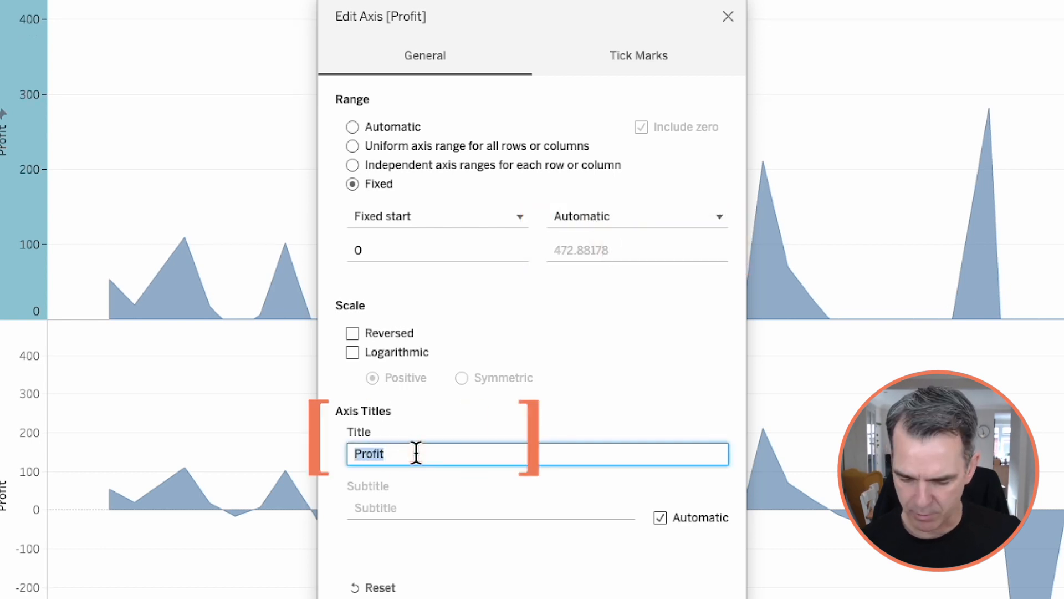
pyautogui.click(727, 16)
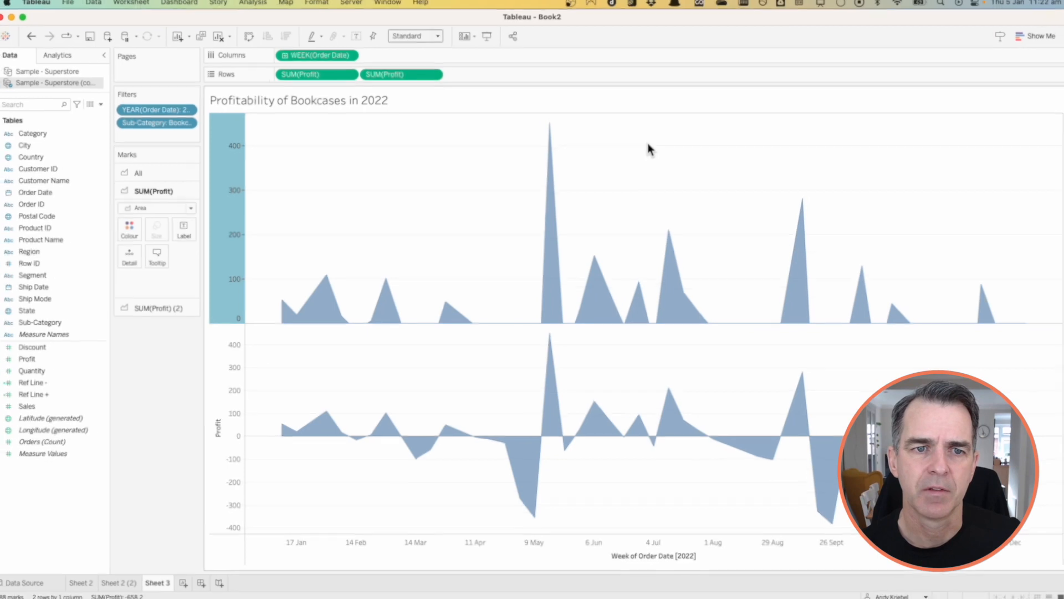
# Fix the lower Profit axis with an automatic start and an end of 0
pyautogui.rightClick(229, 362)
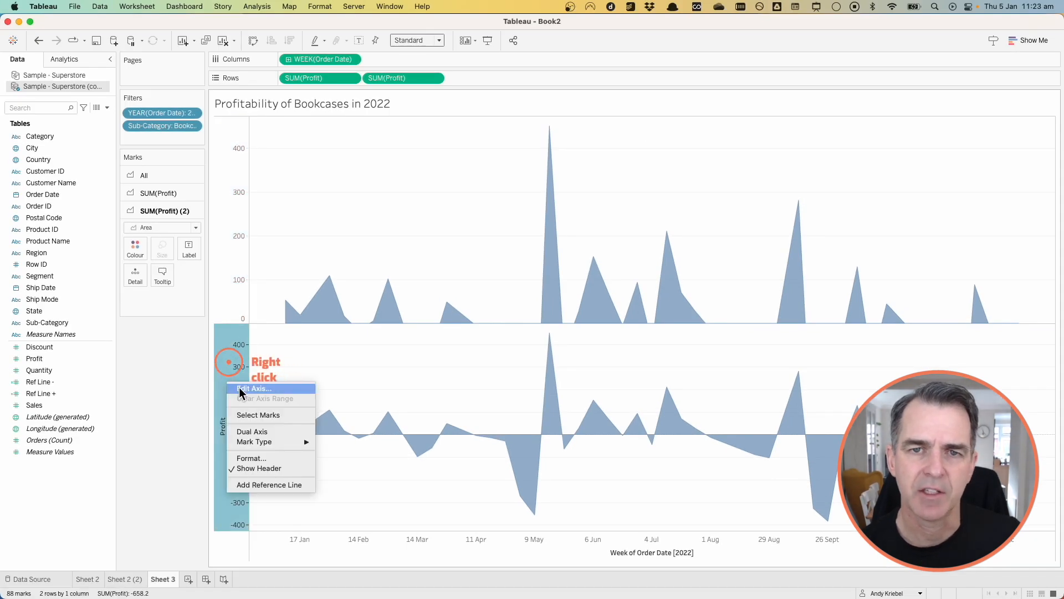
pyautogui.click(254, 388)
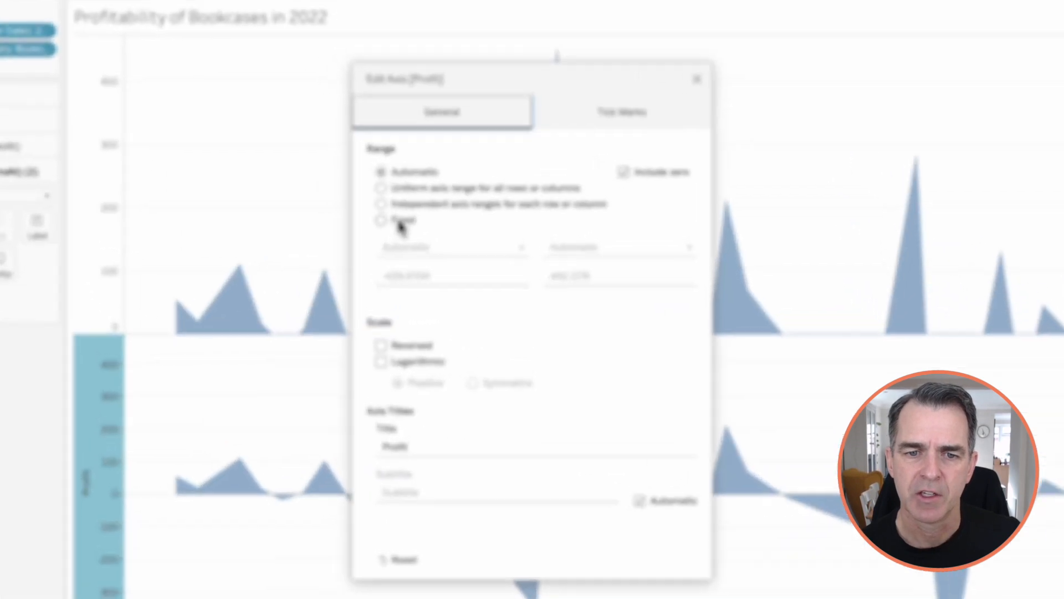
pyautogui.click(381, 220)
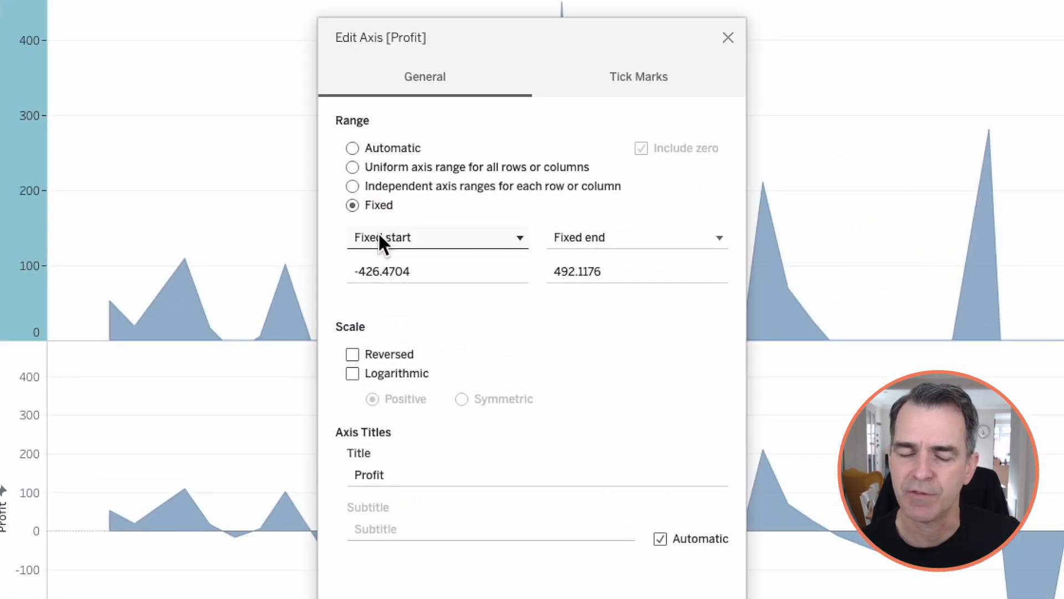
pyautogui.click(438, 236)
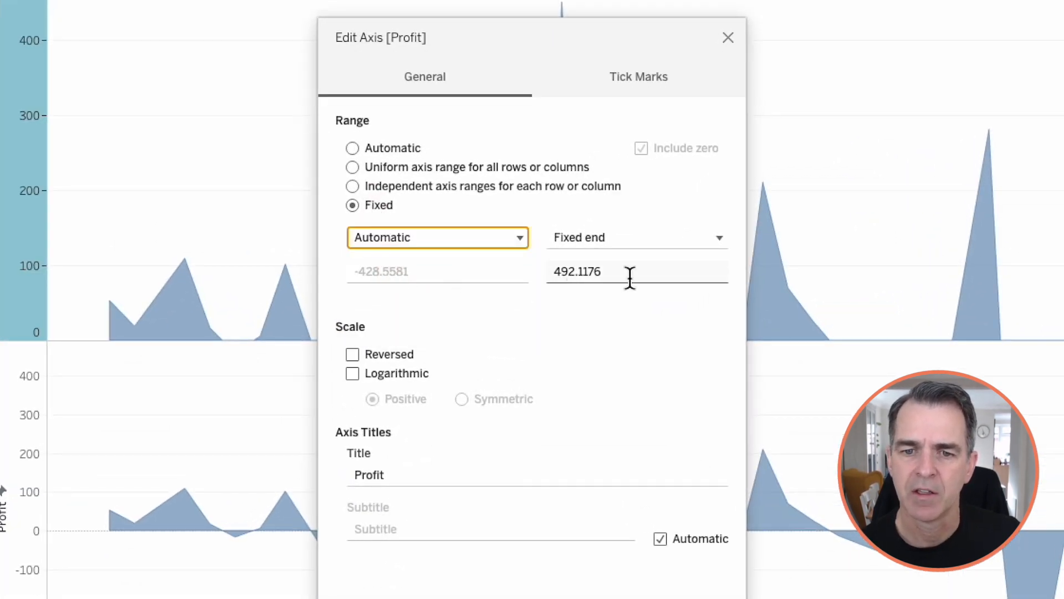
pyautogui.click(577, 272)
pyautogui.write('0')
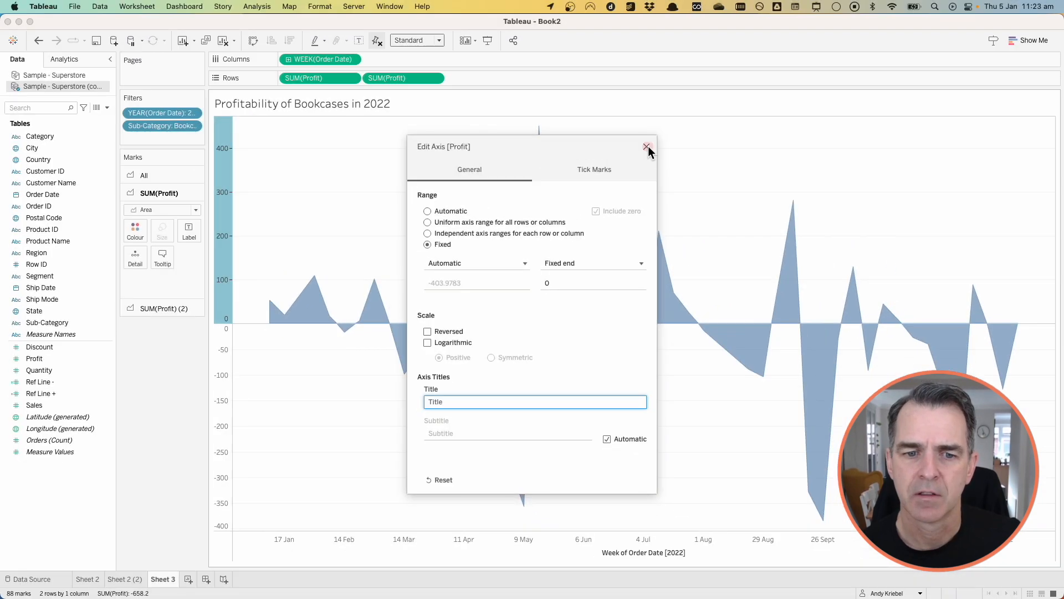
pyautogui.click(645, 146)
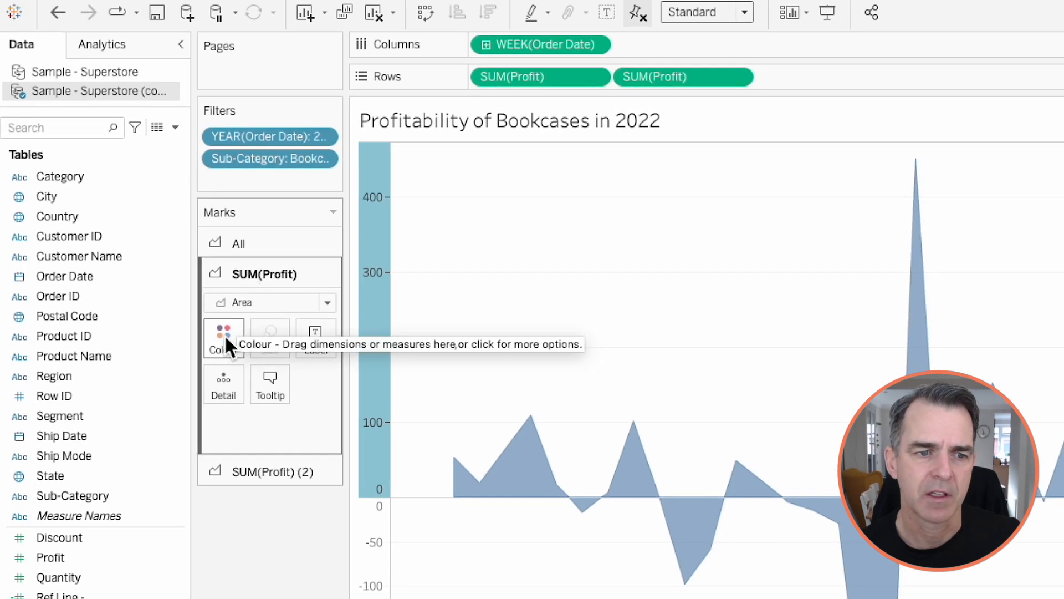
# Colour the profit areas, blue for gains and red for losses
pyautogui.click(223, 338)
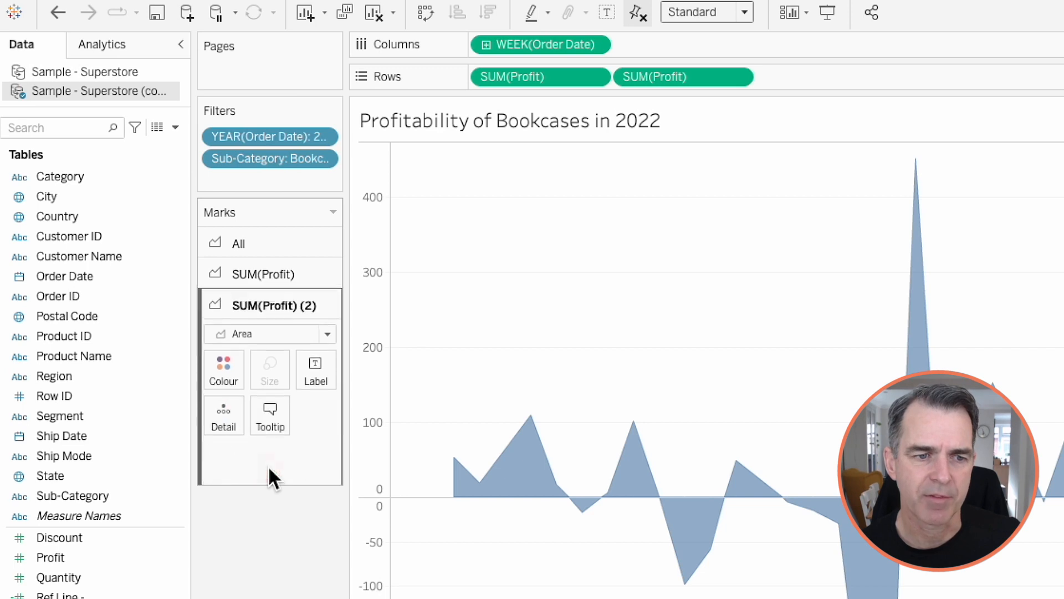
pyautogui.click(223, 369)
pyautogui.write('Max')
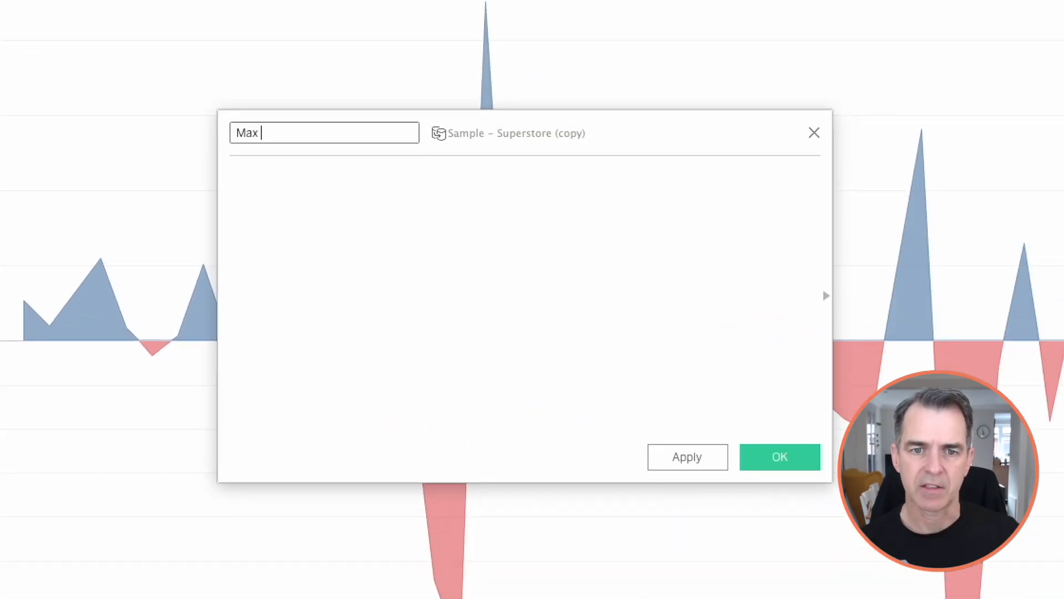
# Enter WINDOW_MAX(ABS(SUM([Profit]))) and save it as the Max Value field
pyautogui.write('wi')
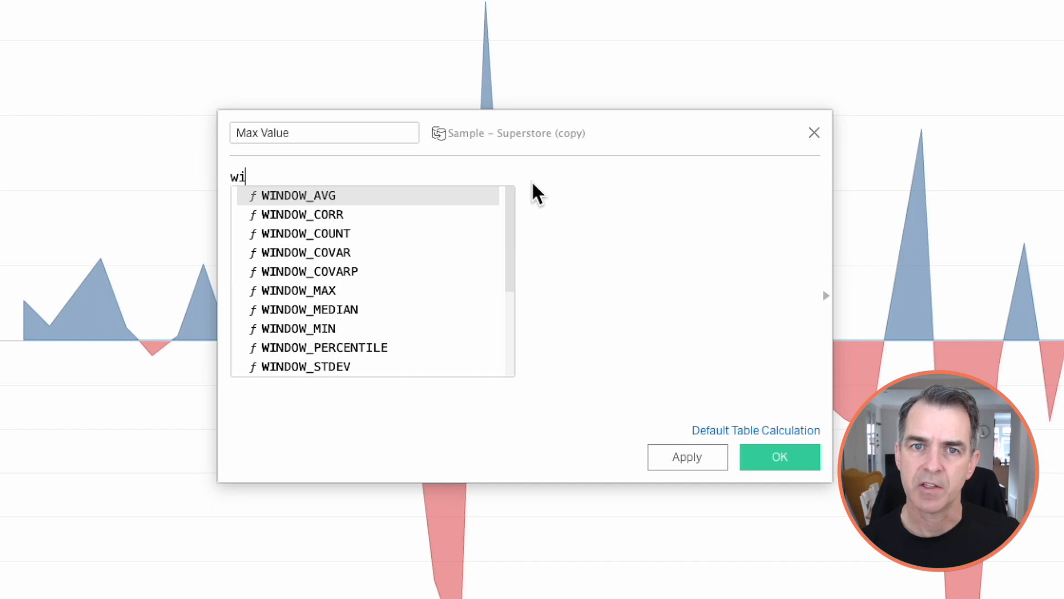
pyautogui.click(299, 290)
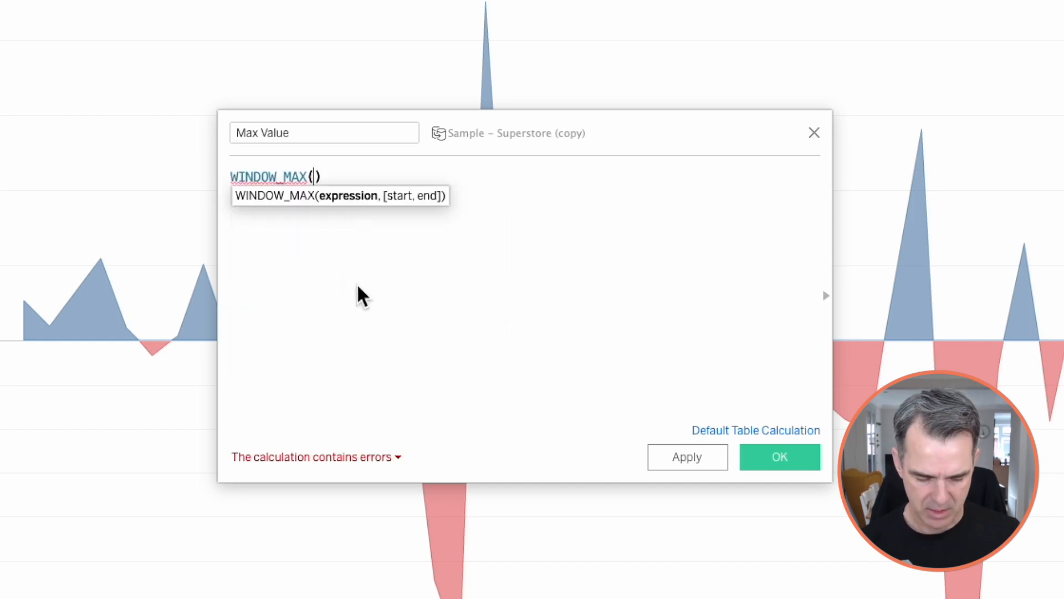
pyautogui.write('ABS(')
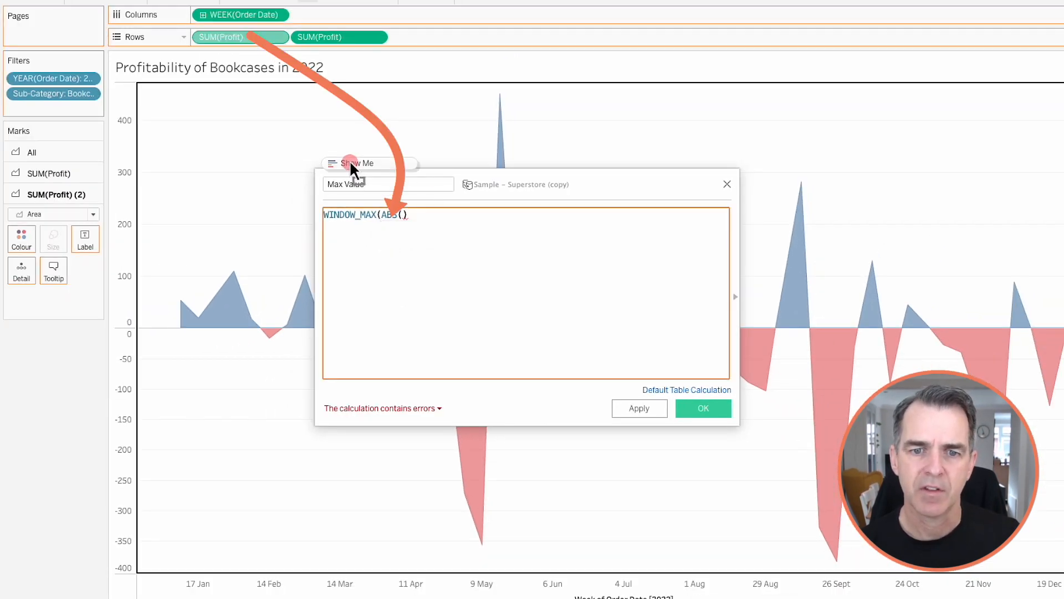
pyautogui.write('SUM([Profit])')
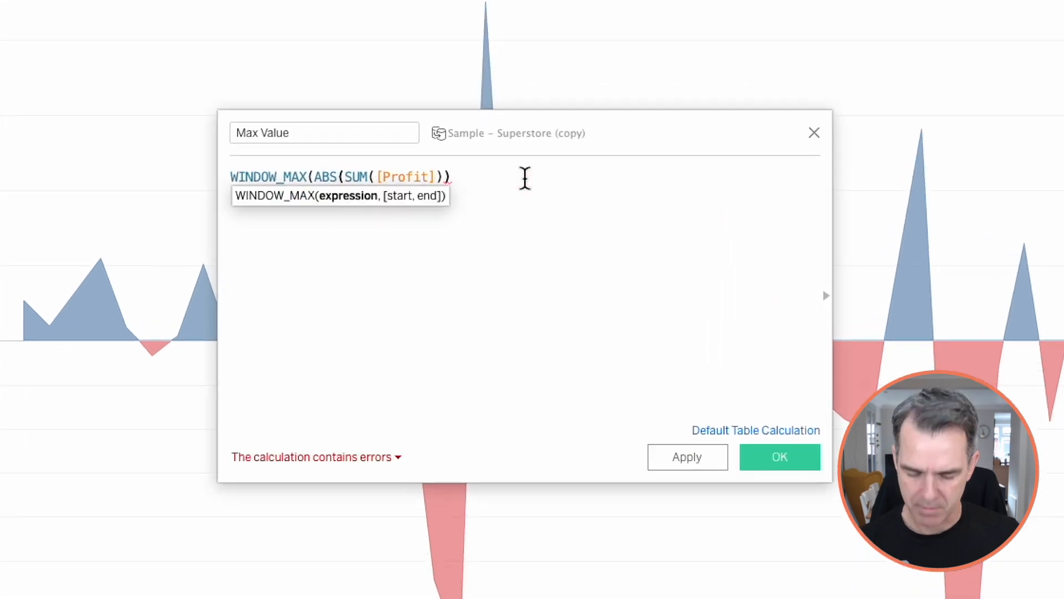
pyautogui.write(')')
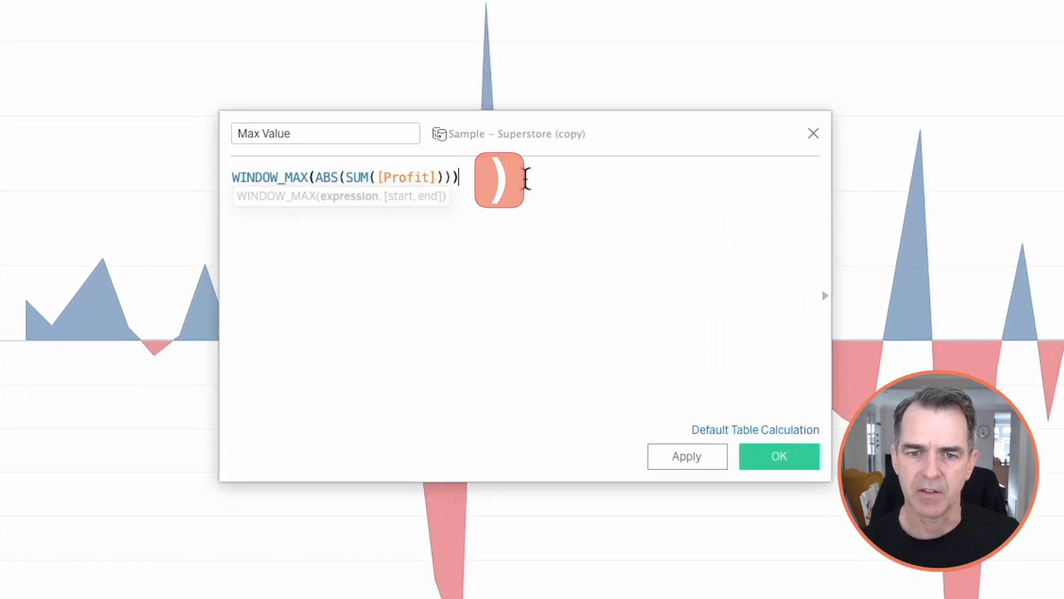
pyautogui.click(779, 455)
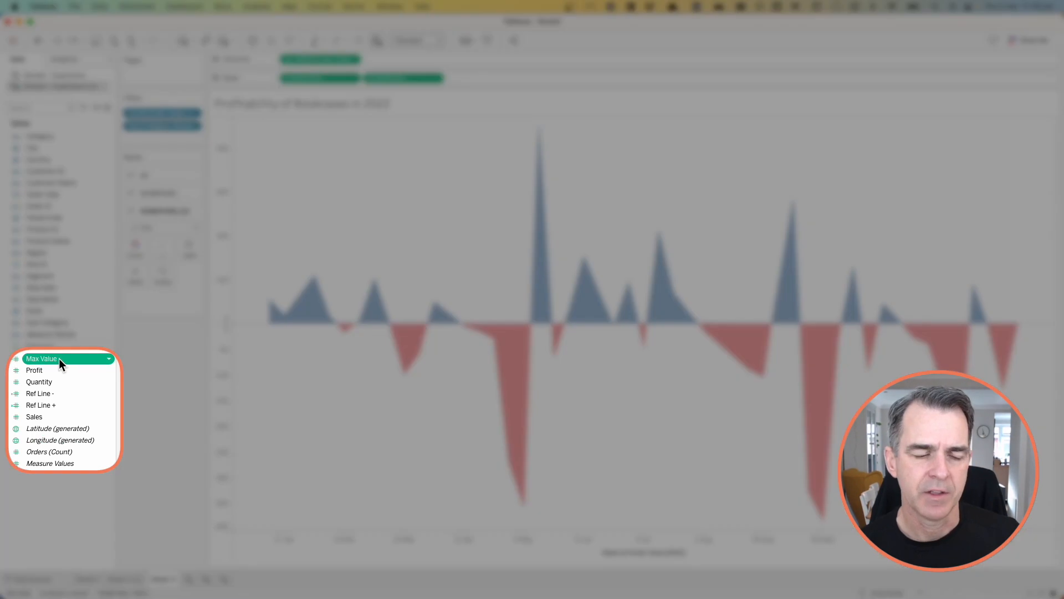
# Duplicate Max Value into a negated copy named Max Value (Neg)
pyautogui.rightClick(42, 359)
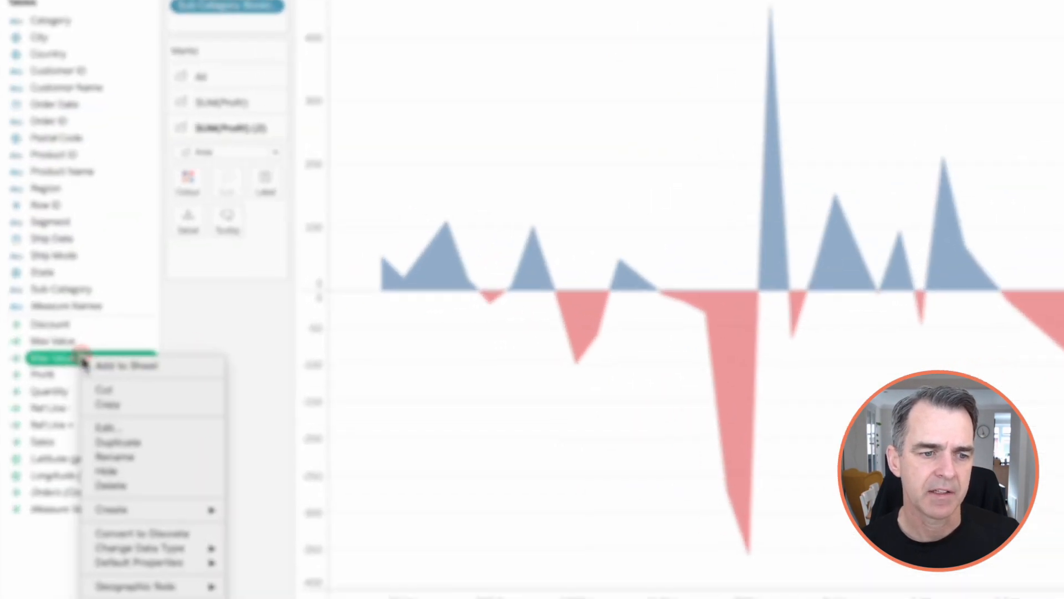
pyautogui.click(107, 427)
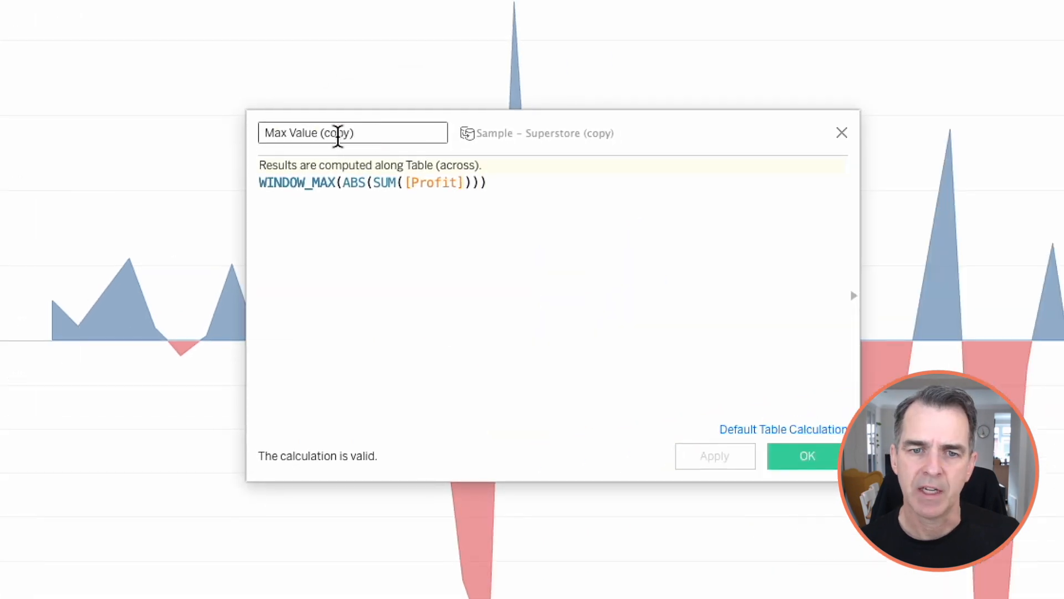
pyautogui.write('Neg')
pyautogui.click(552, 182)
pyautogui.write('-')
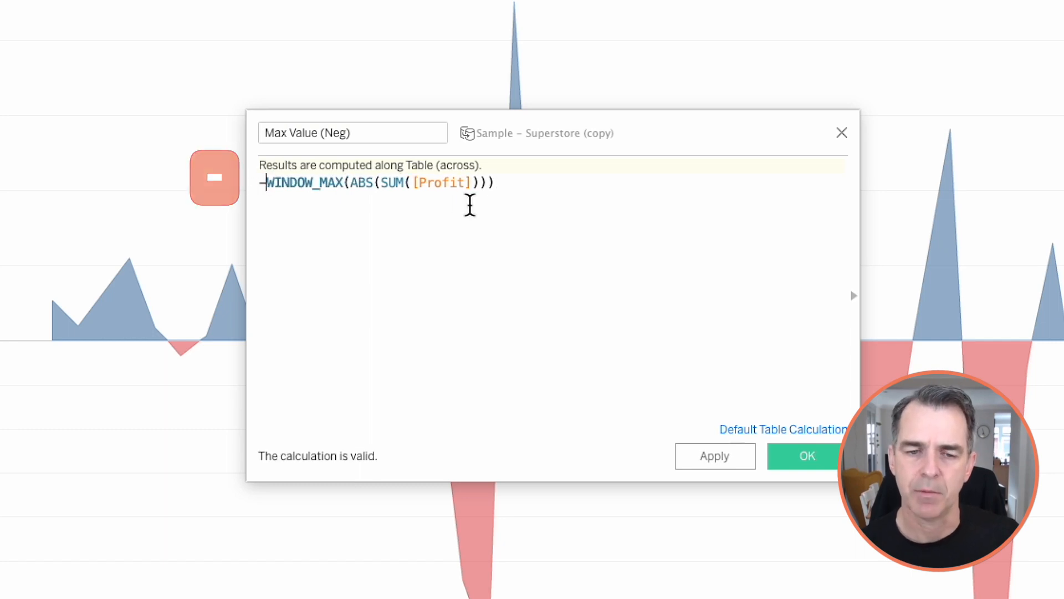
pyautogui.click(806, 456)
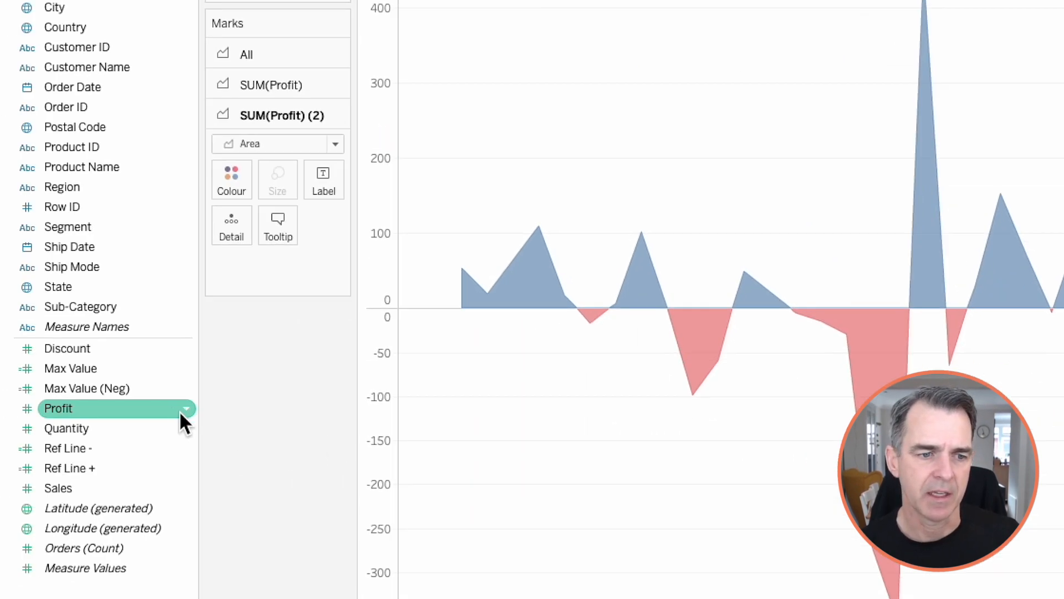
# Add a Max Value reference line to the upper Profit axis with no label or tooltip
pyautogui.click(69, 369)
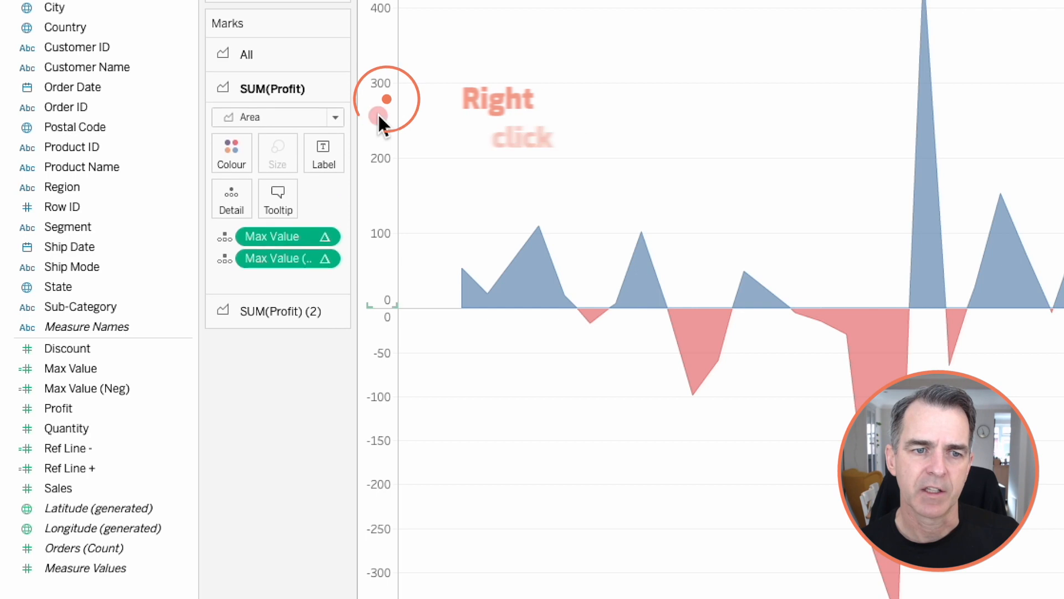
pyautogui.rightClick(381, 122)
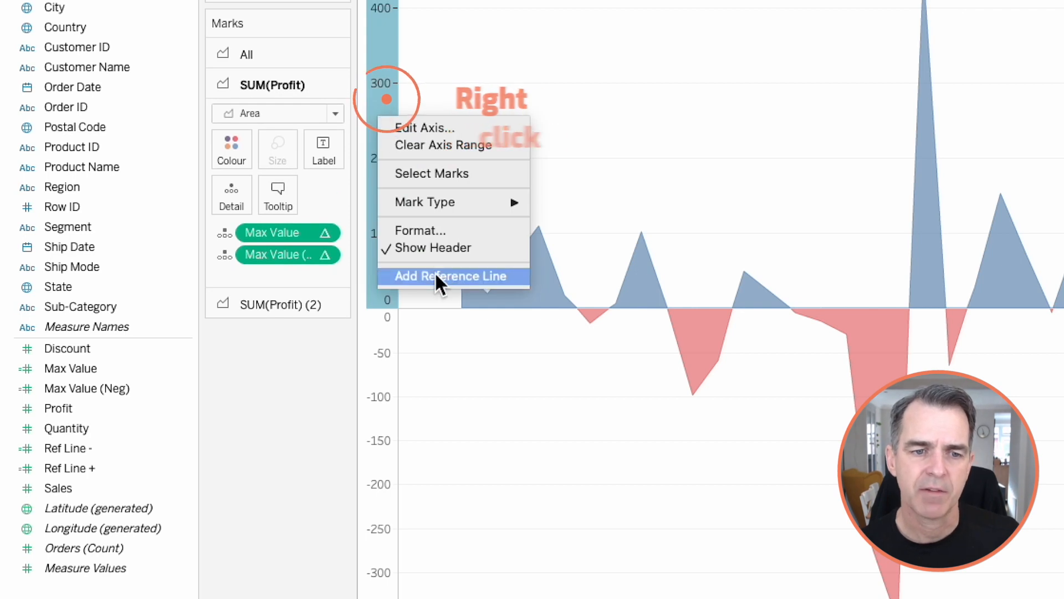
pyautogui.click(450, 275)
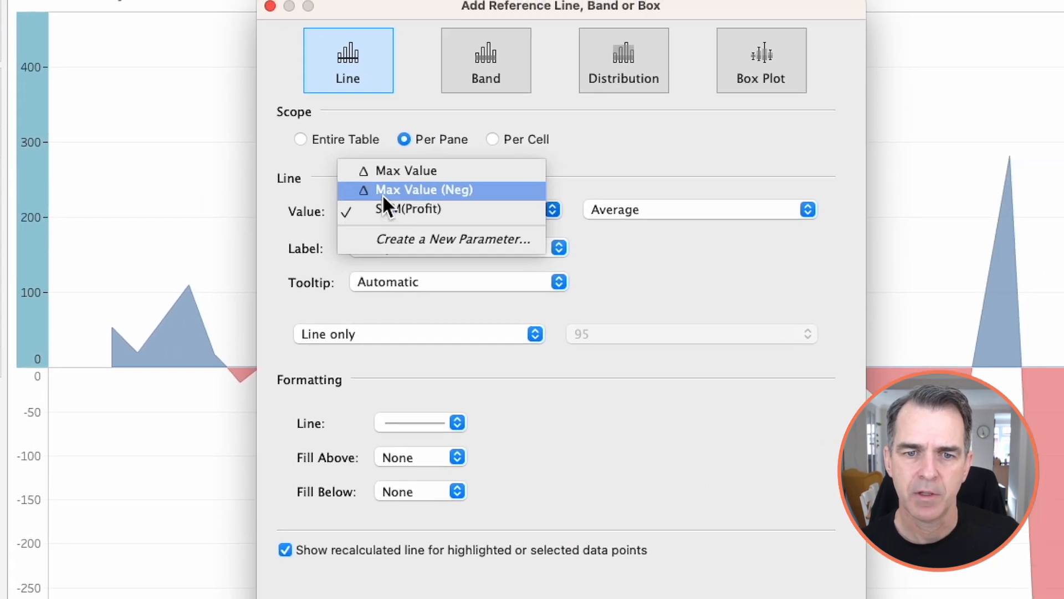
pyautogui.click(401, 170)
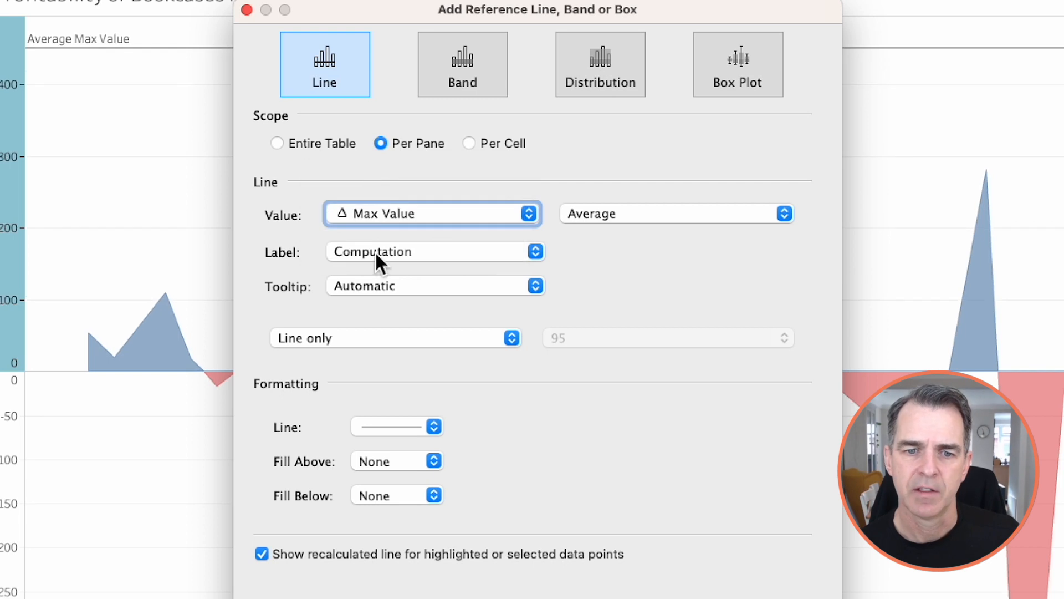
pyautogui.click(435, 251)
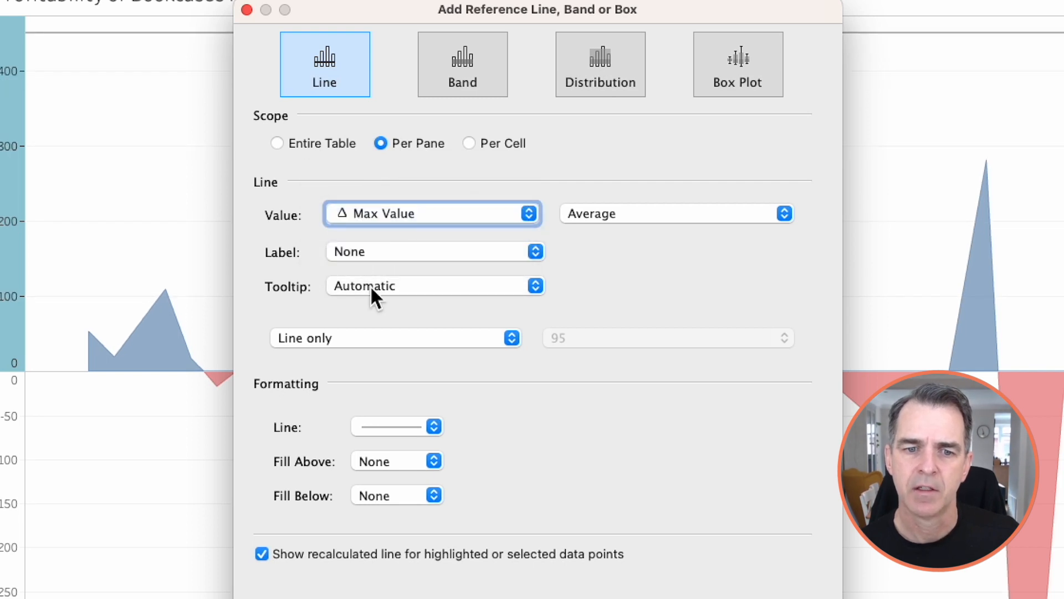
pyautogui.click(435, 285)
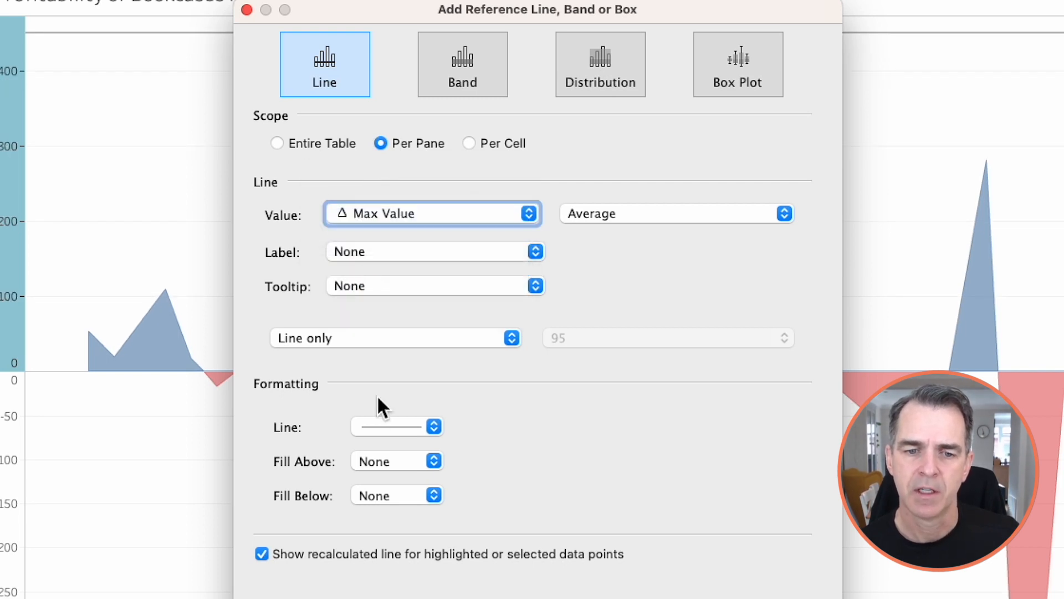
pyautogui.click(396, 425)
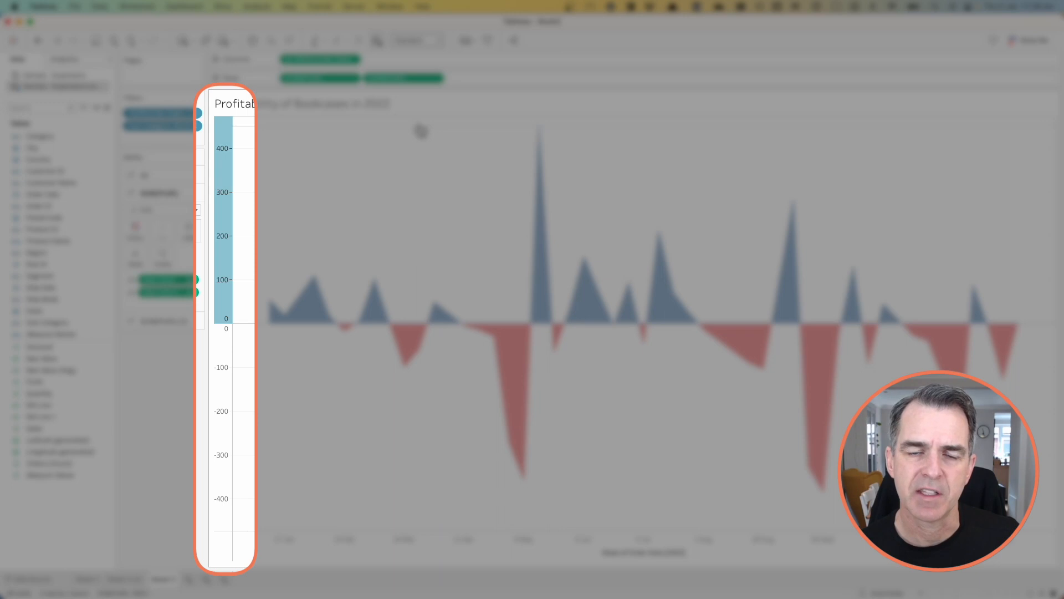
pyautogui.moveTo(343, 448)
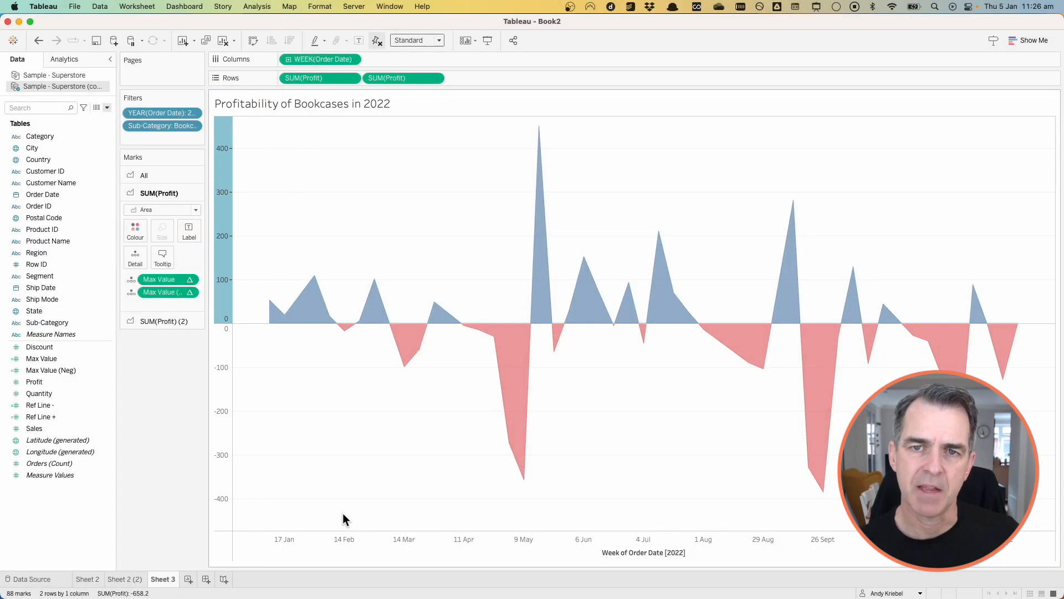
pyautogui.moveTo(423, 456)
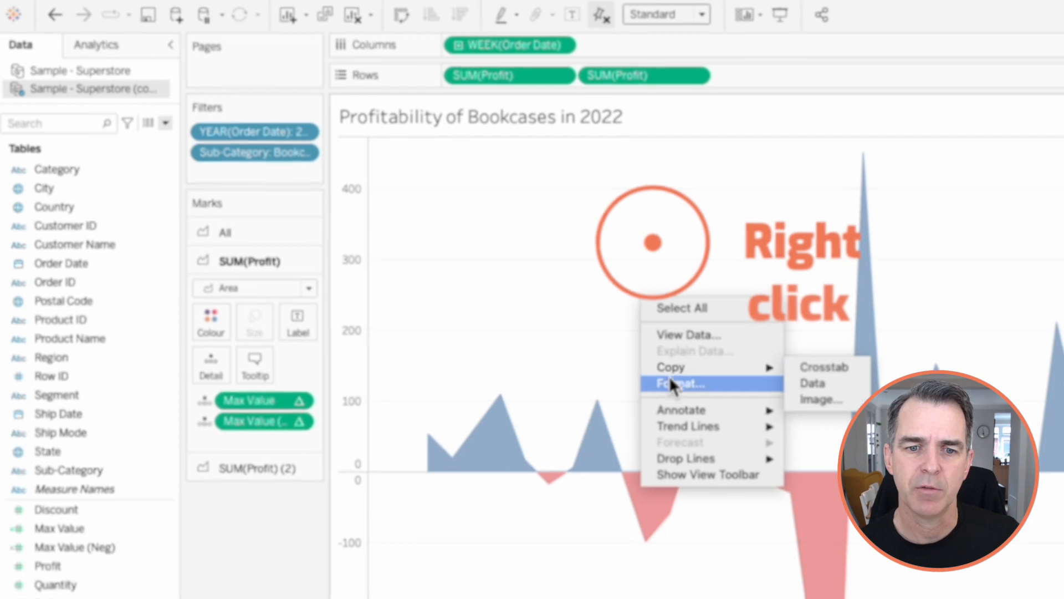
# Set the worksheet's pane Row Divider border to None
pyautogui.click(678, 383)
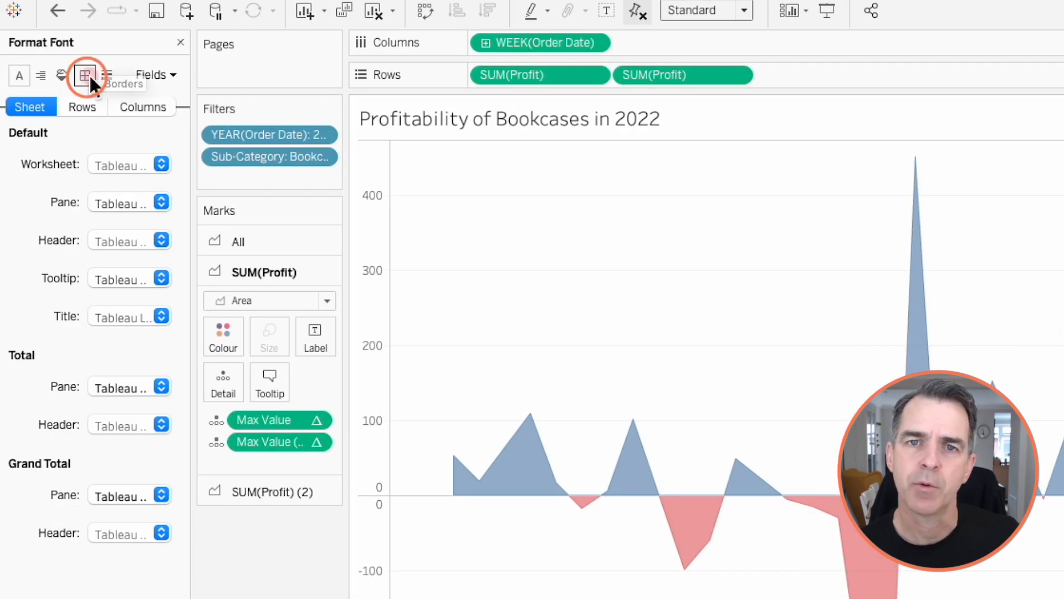
pyautogui.click(128, 350)
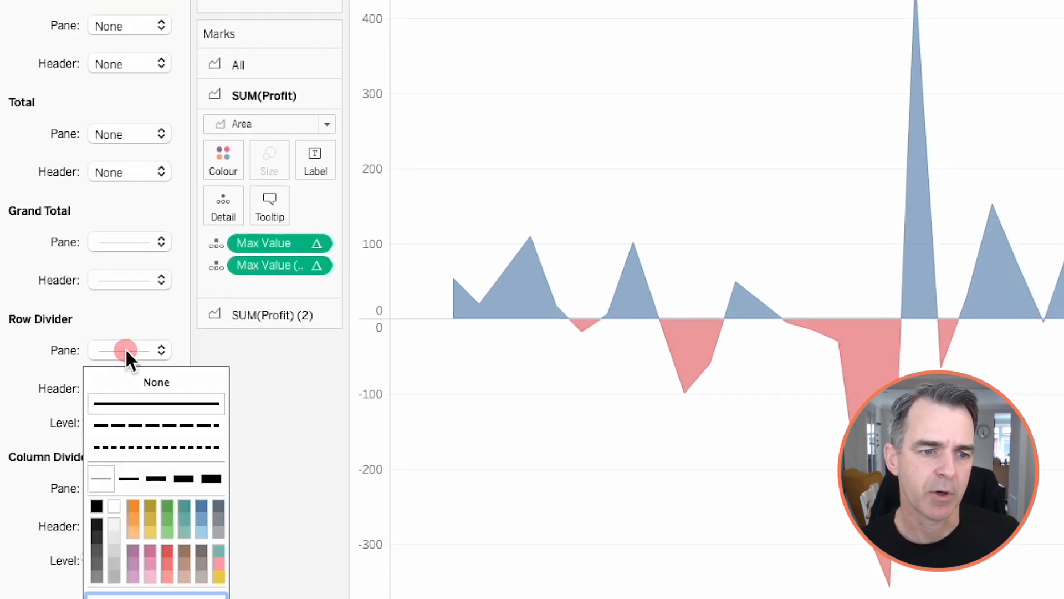
pyautogui.click(157, 381)
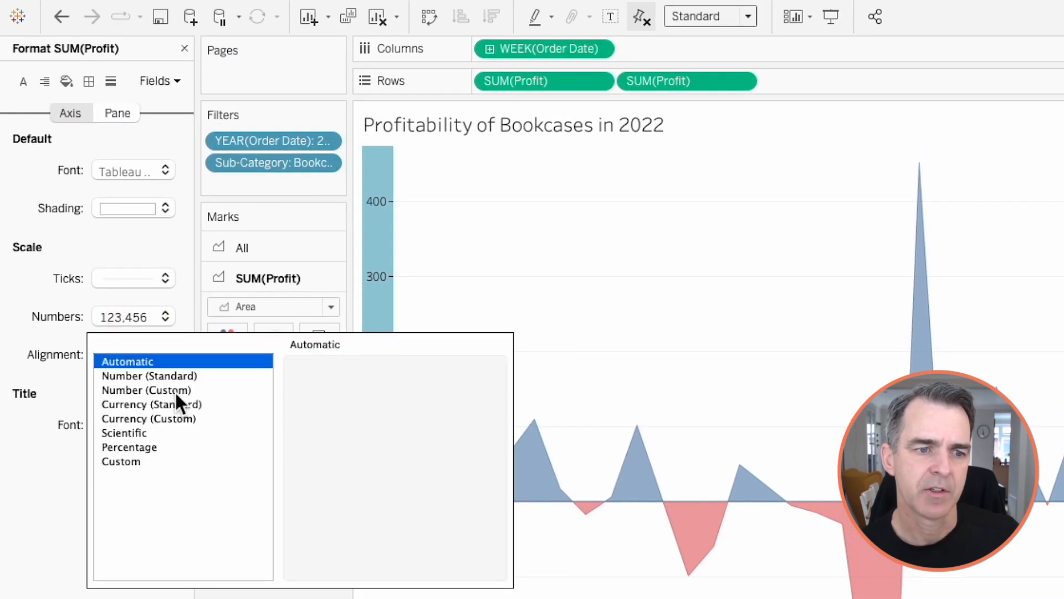
# Apply the custom number format #,##0;-#,##0; to the Profit axis
pyautogui.click(147, 390)
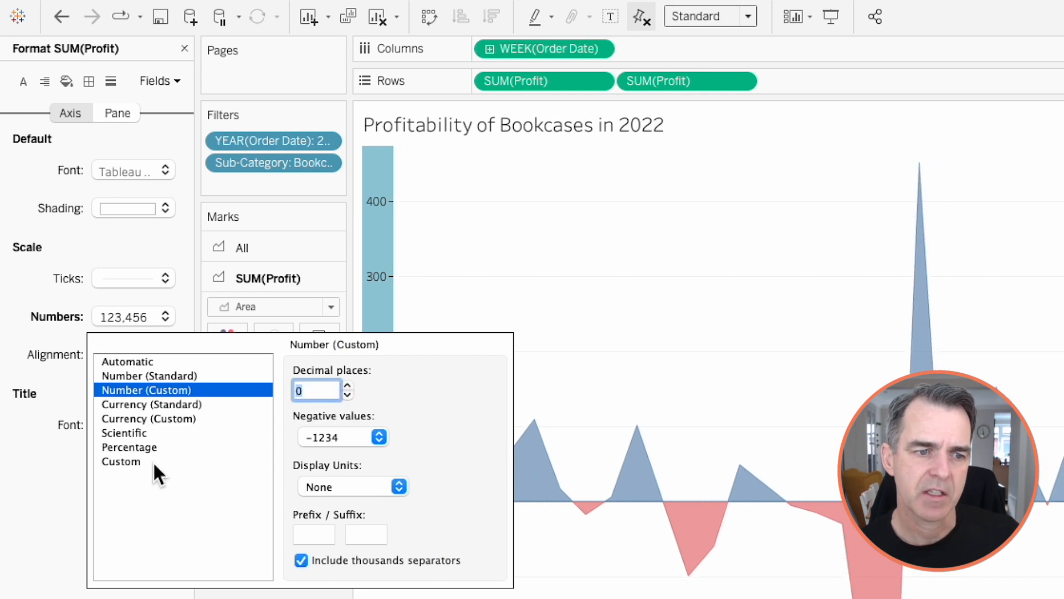
pyautogui.click(121, 460)
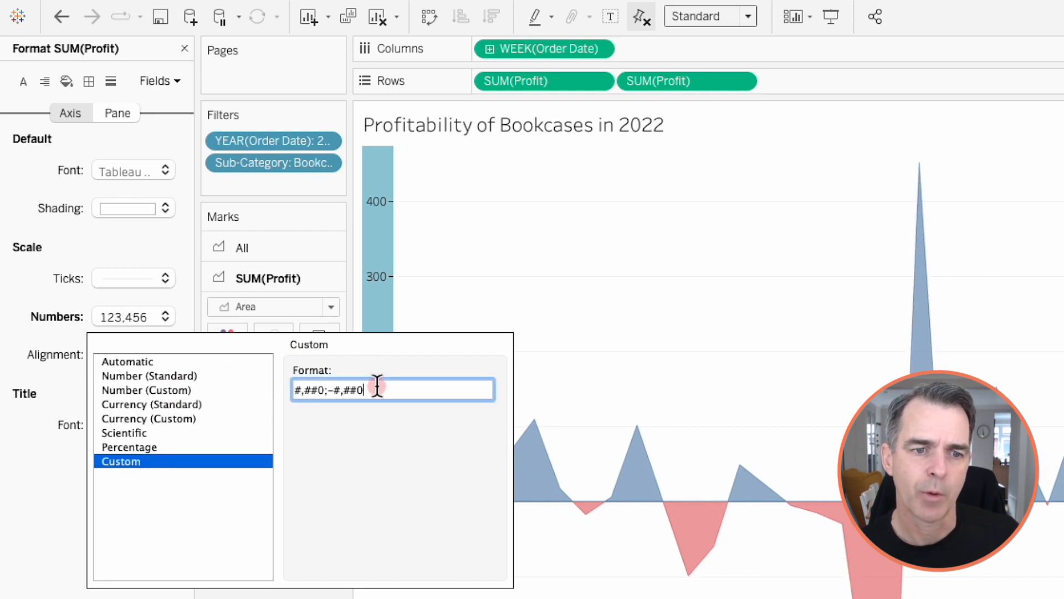
pyautogui.write(';')
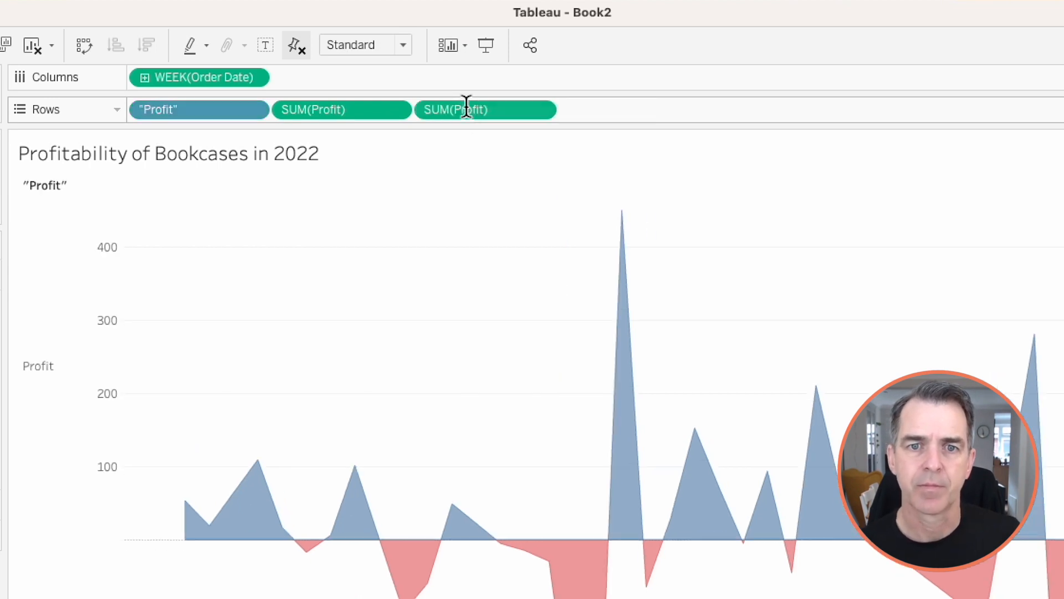
# Hide the field labels and axis titles, leaving a rotated vertical 'Profit' row header
pyautogui.rightClick(39, 366)
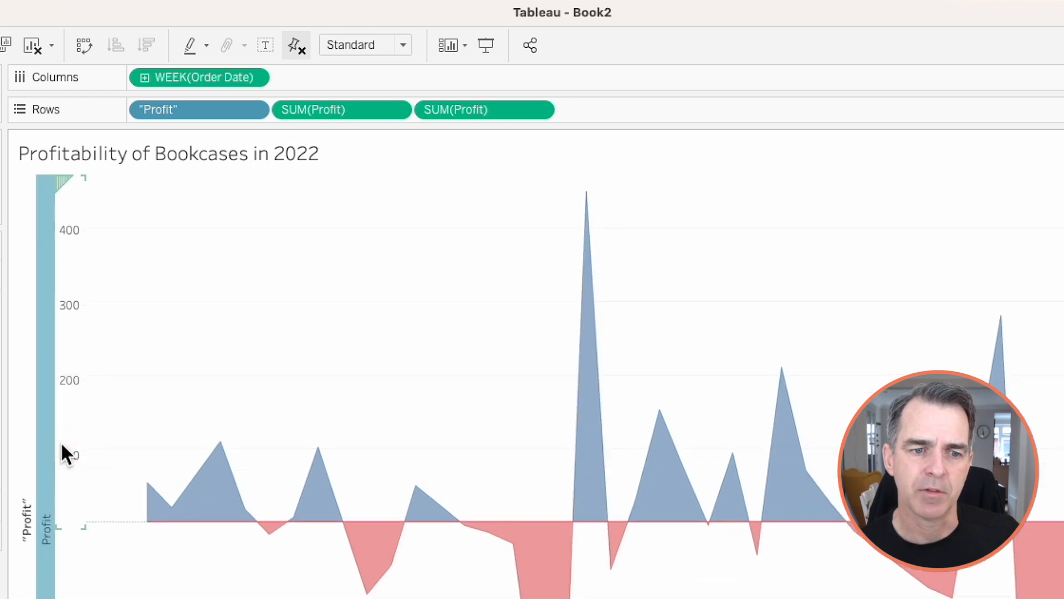
pyautogui.rightClick(40, 529)
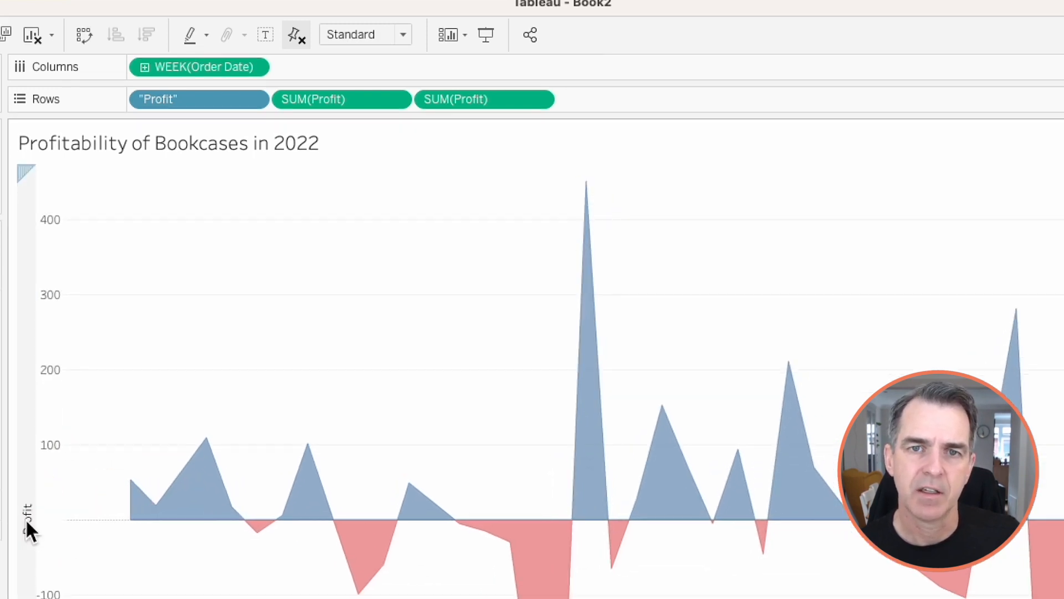
pyautogui.rightClick(28, 523)
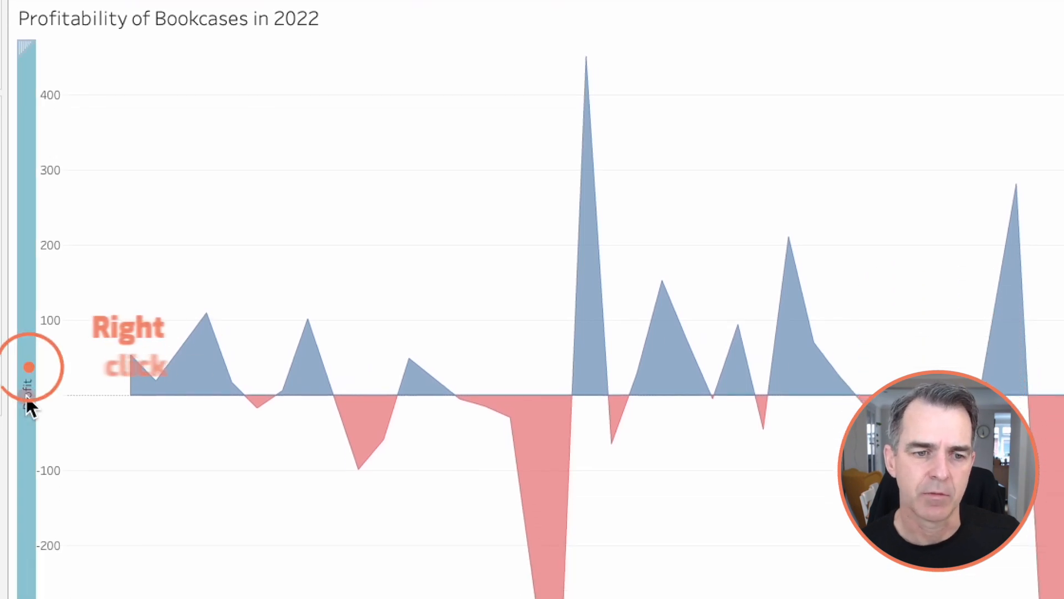
pyautogui.rightClick(28, 366)
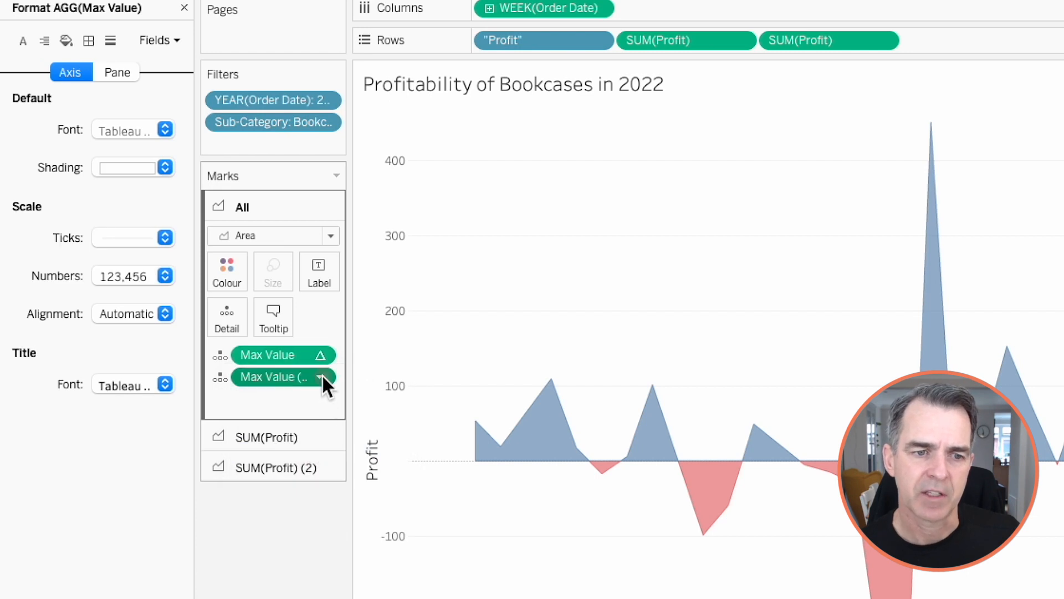
# Open the Max Value (Neg) pill's options on the All marks card to exclude it from tooltips
pyautogui.click(320, 375)
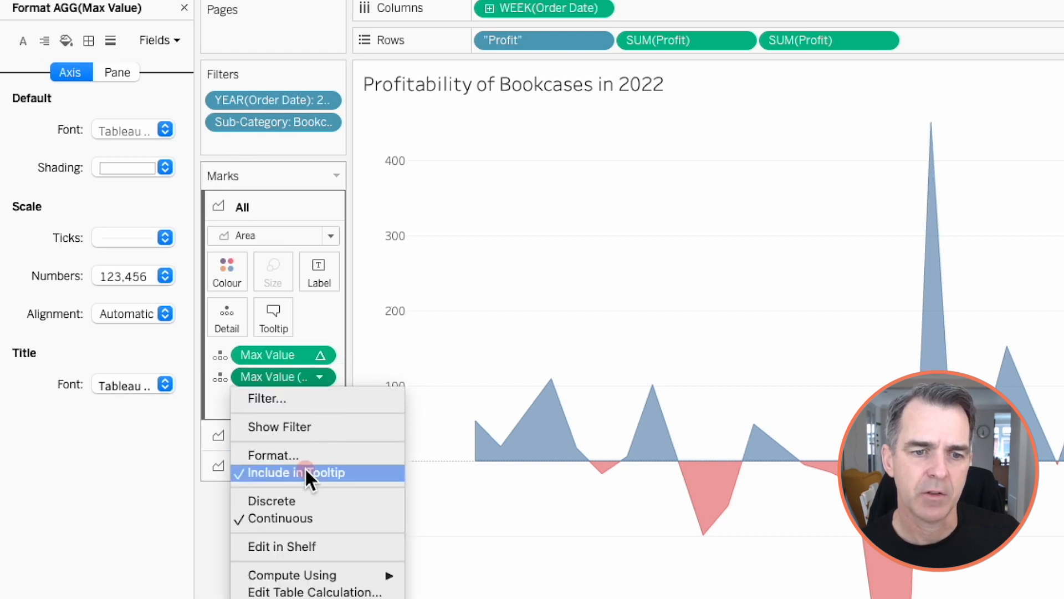